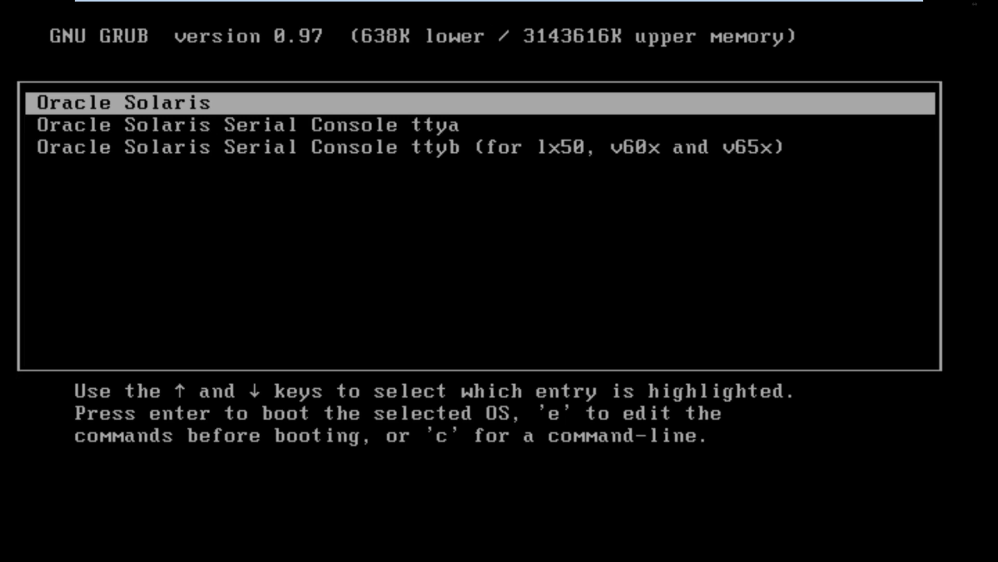
Boot the 'Oracle Solaris' GRUB entry to reach the installation-type menu
key(Down)
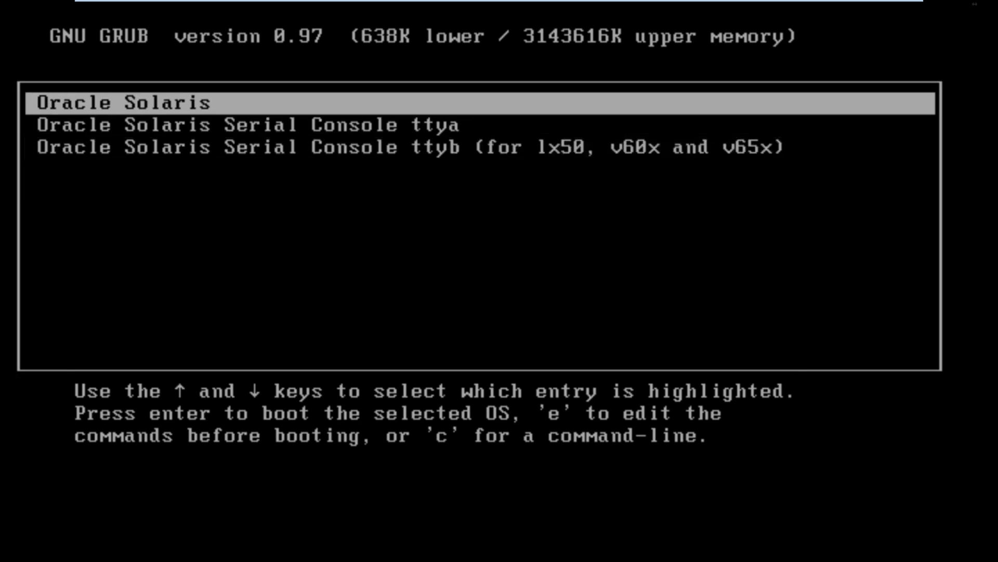
key(enter)
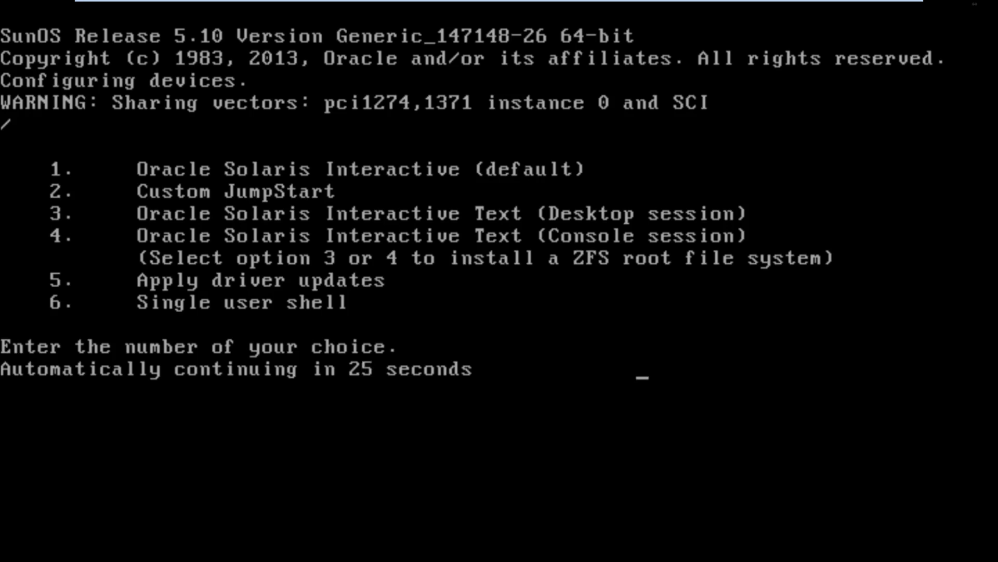
Choose option 4, Interactive Text (Console session), and wait for it to load
text(4)
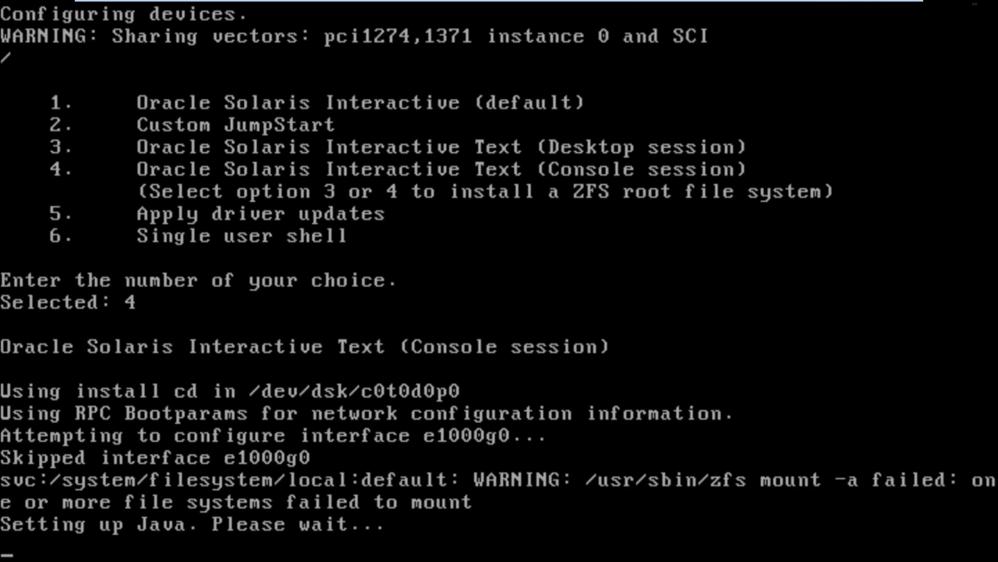
scroll(down, 3)
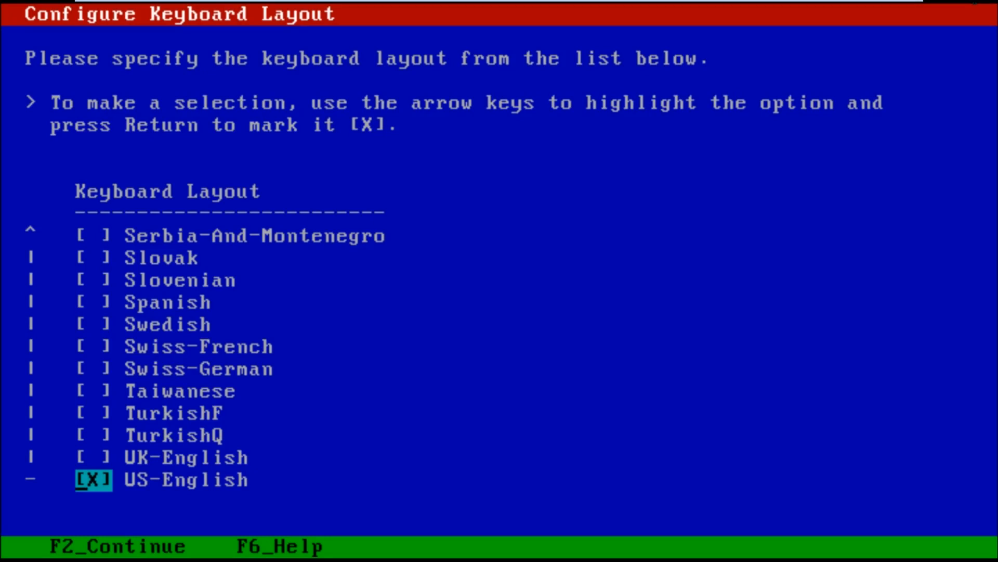
Keep the US-English keyboard layout and select English (0) as the installation language
key(Up)
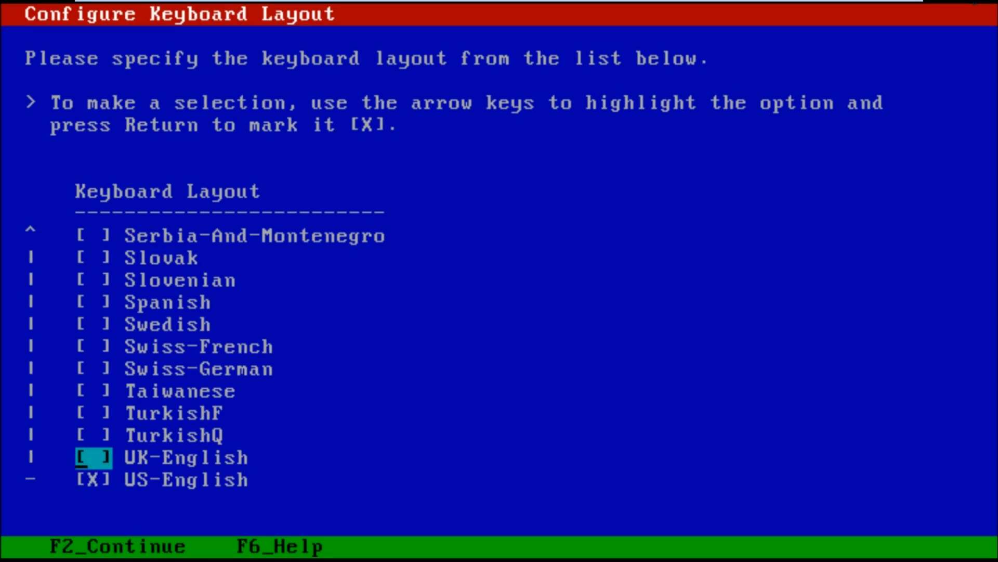
key(Down)
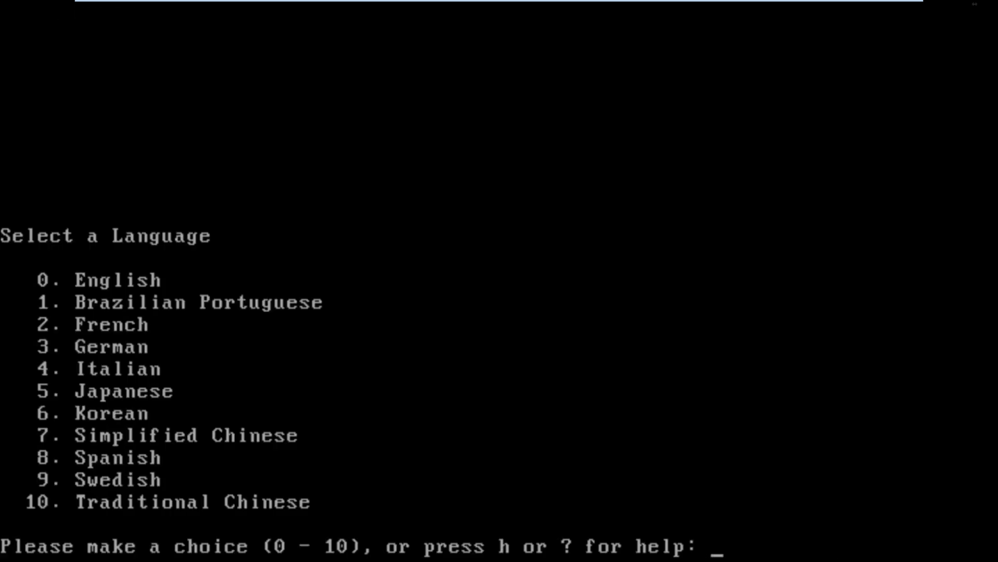
text(0)
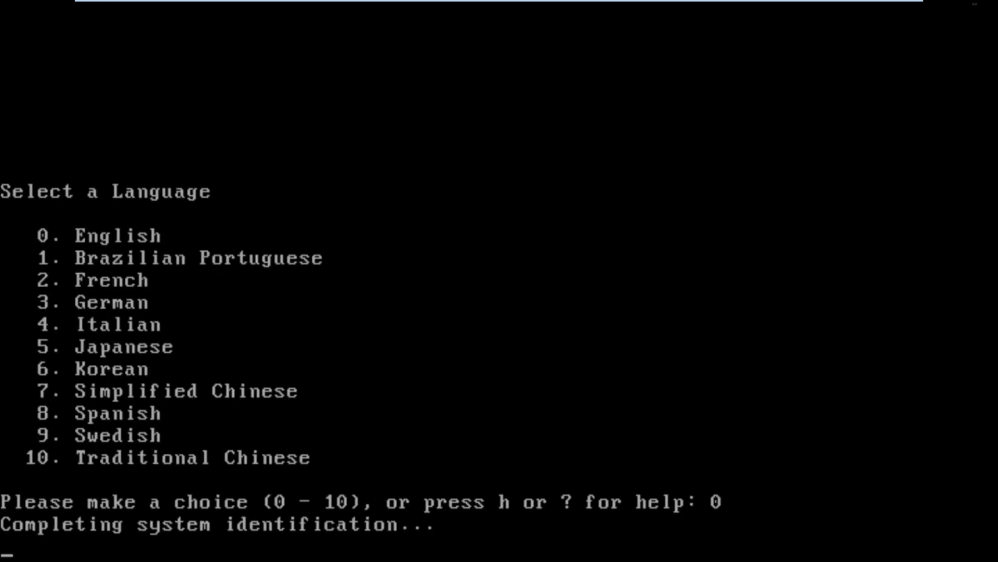
key(Return)
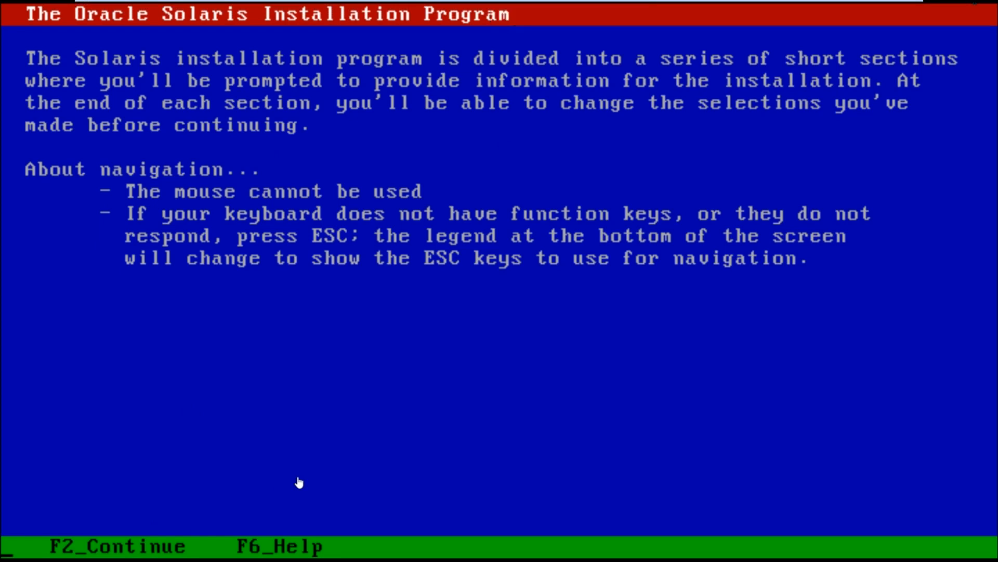
mouse_move(144, 551)
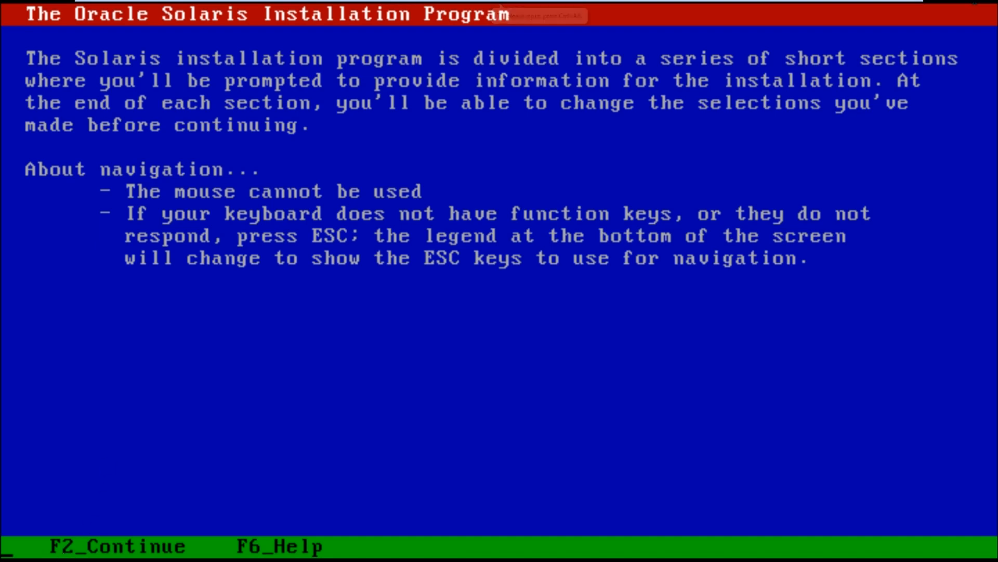
Accept the e1000g0 network settings: networked, DHCP, IPv6 disabled
key(f2)
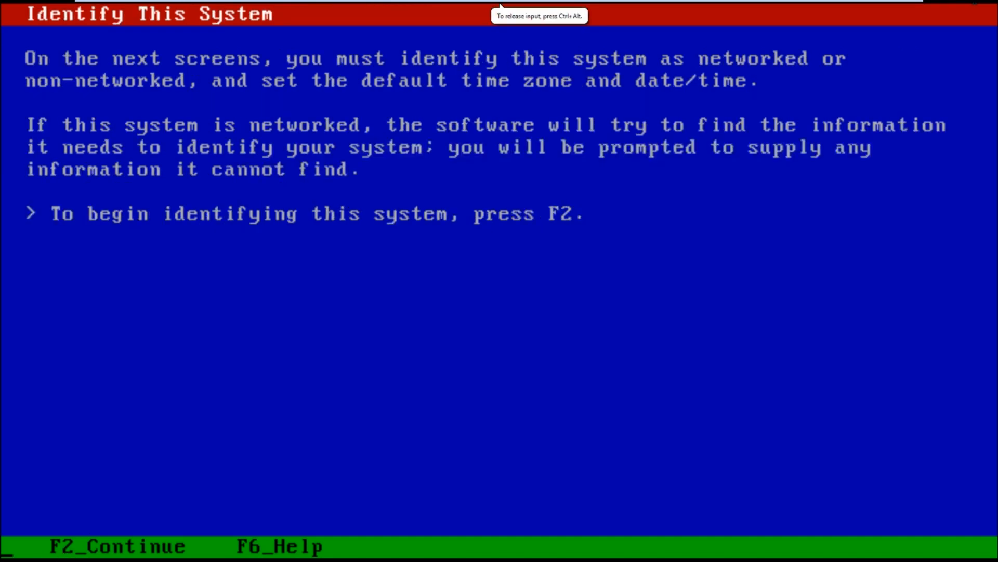
key(f2)
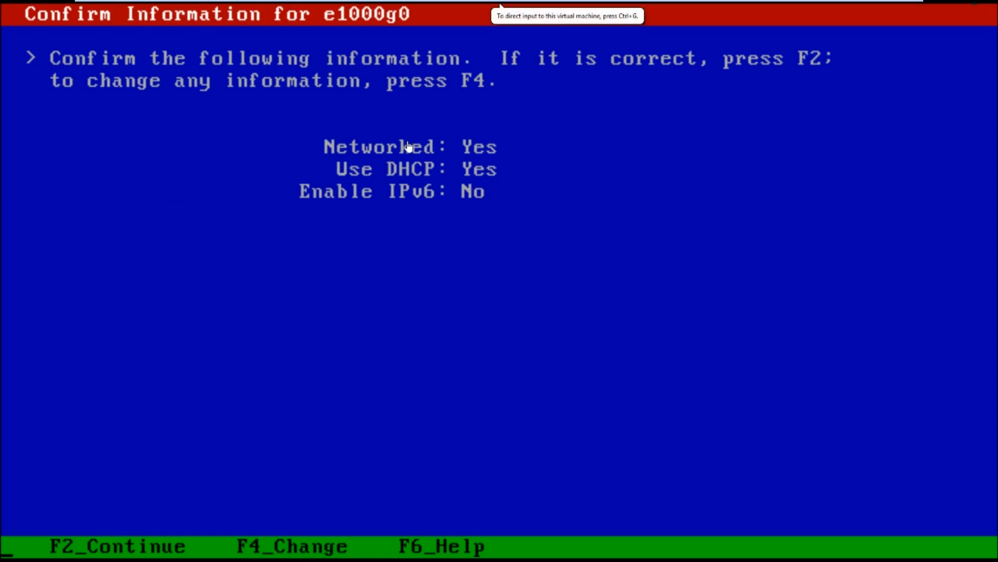
mouse_move(395, 199)
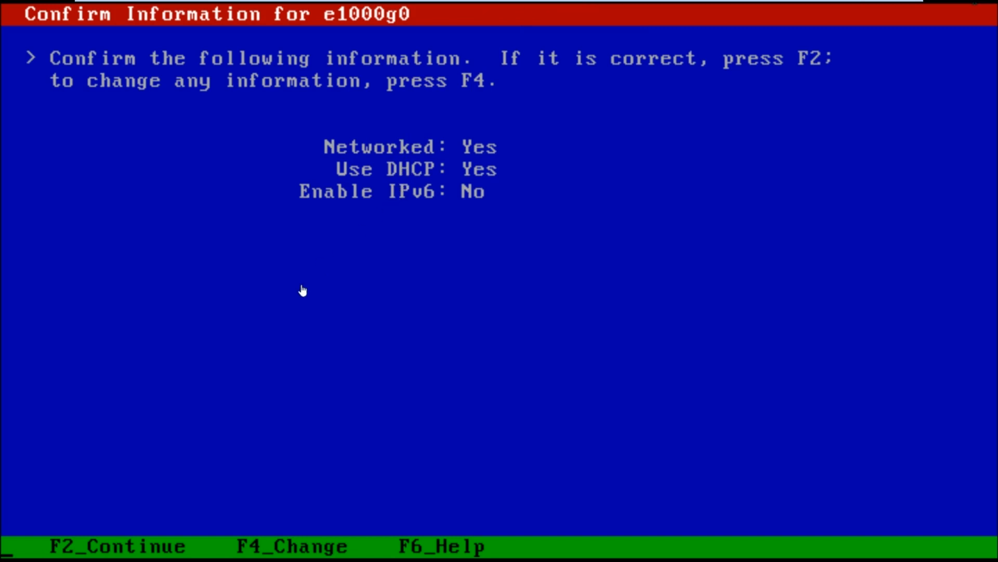
key(F2)
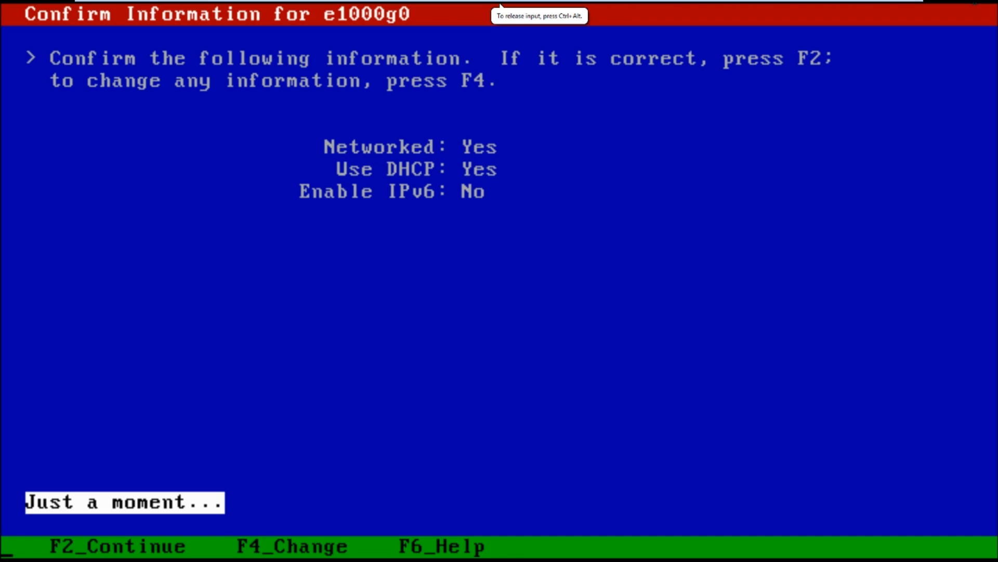
key(f2)
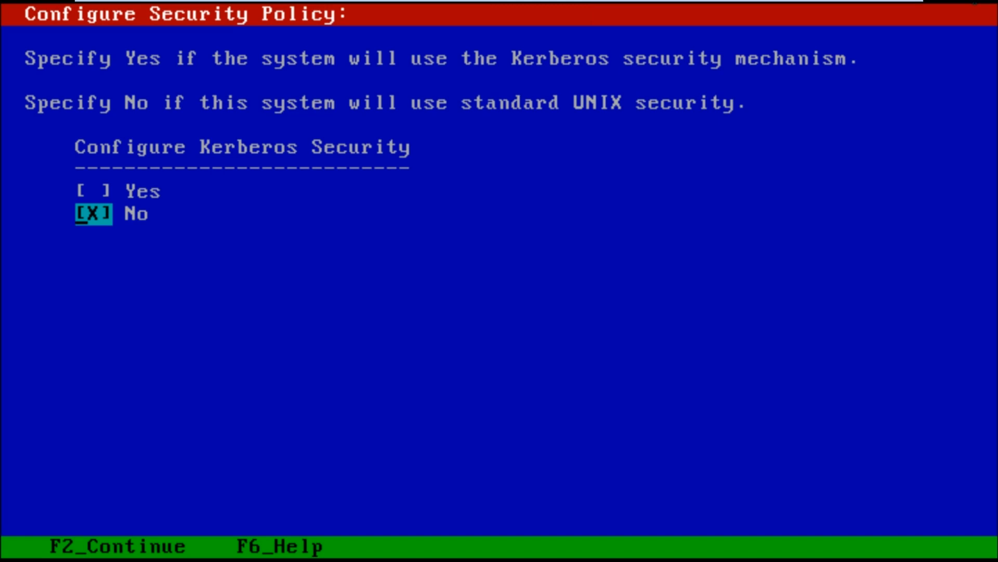
Confirm Kerberos off, no name service, and dynamically derived NFSv4 domain
key(f2)
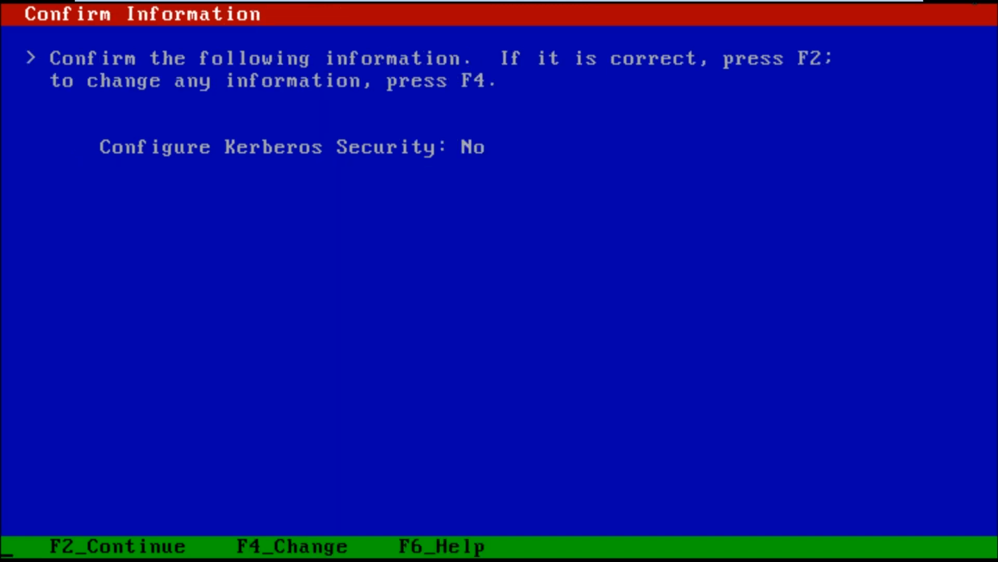
key(f2)
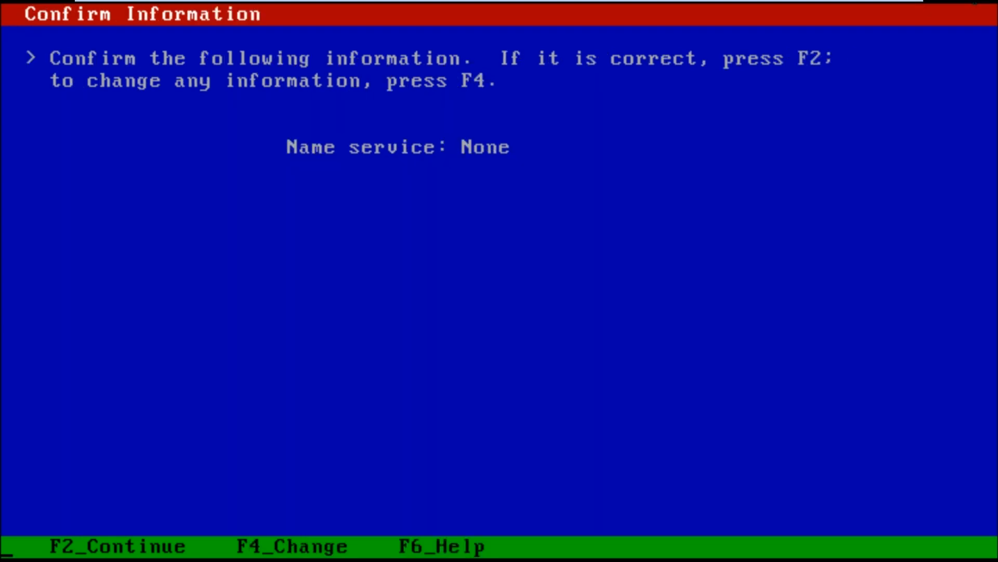
key(f2)
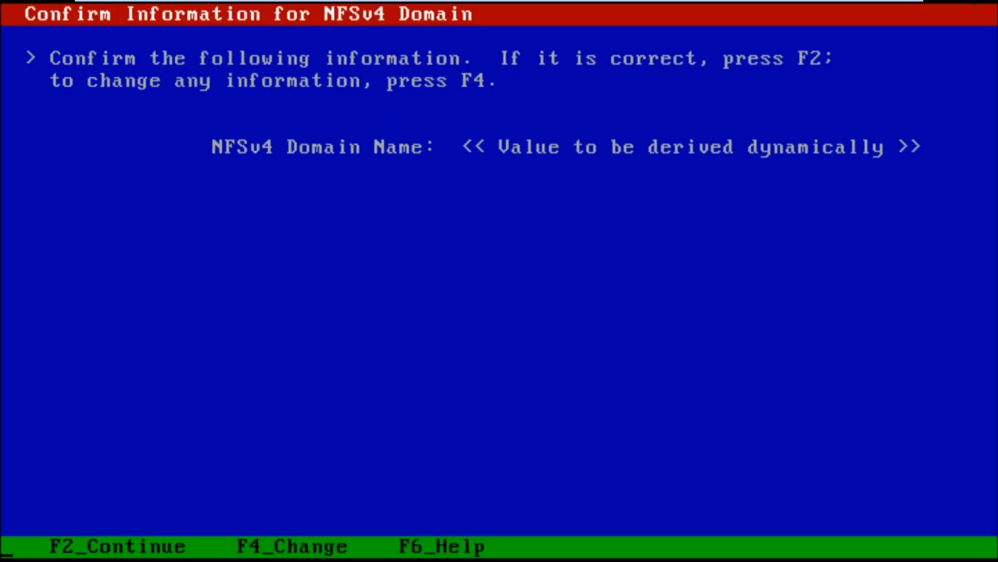
key(f2)
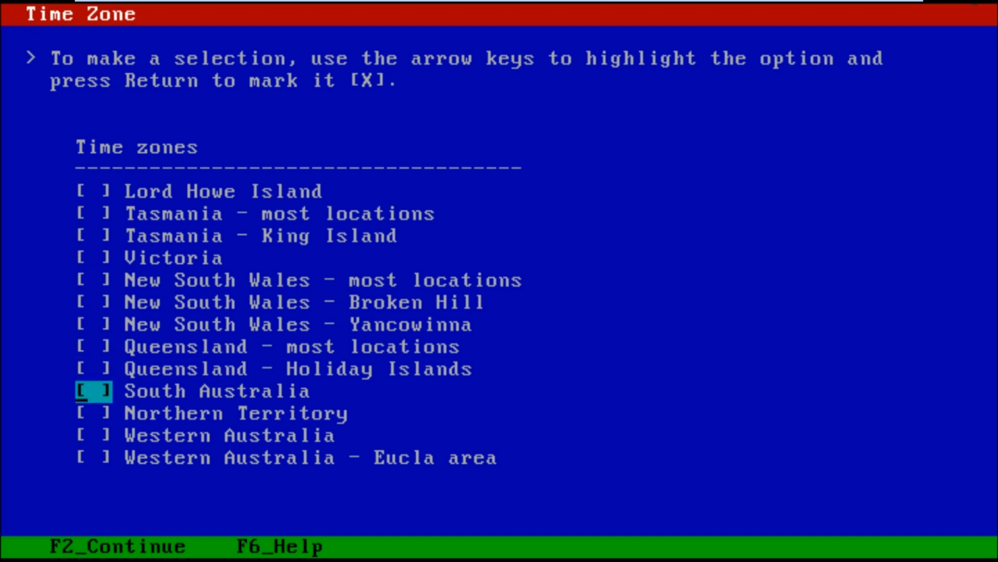
Mark Victoria in the Australian time zone list
key(up)
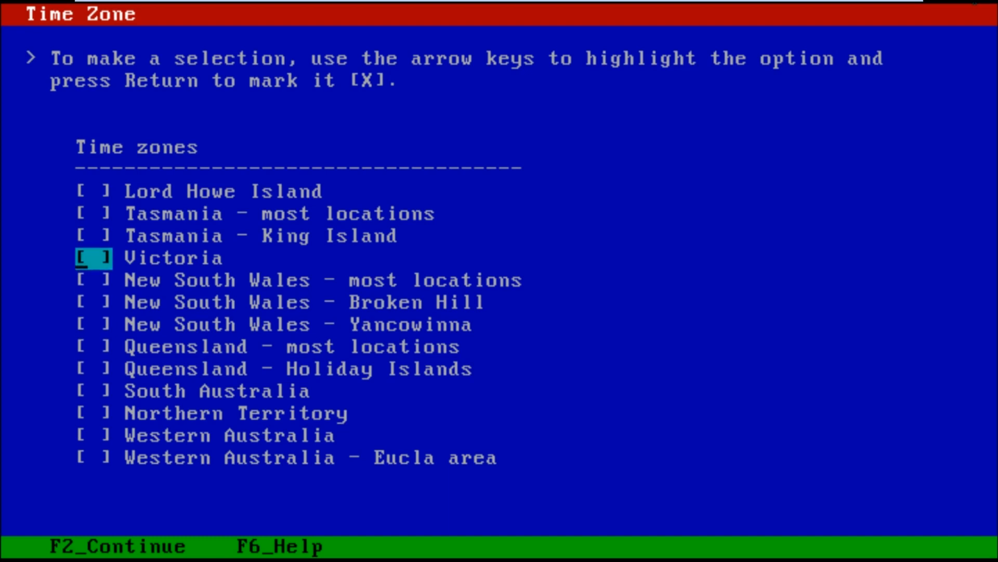
key(Return)
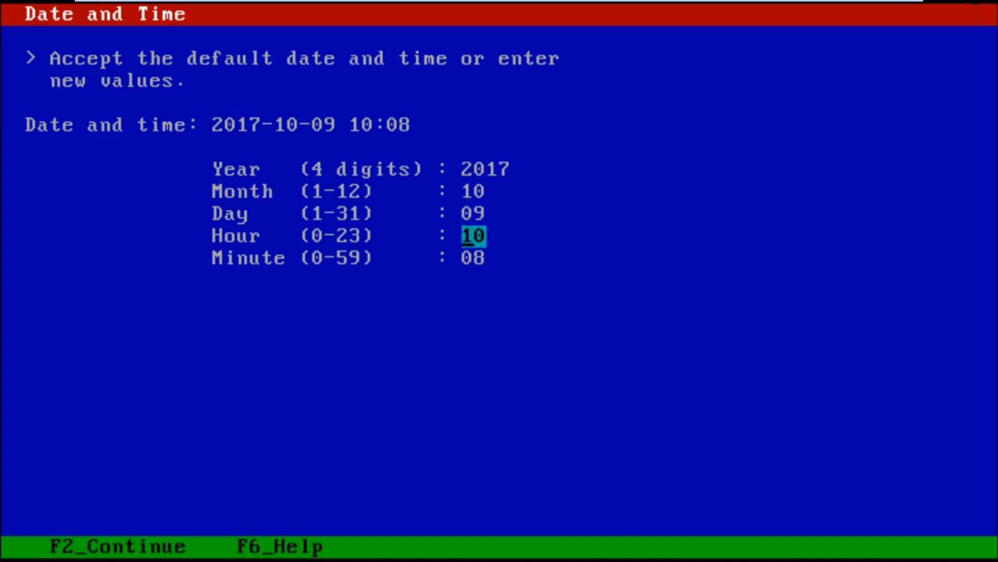
text(11)
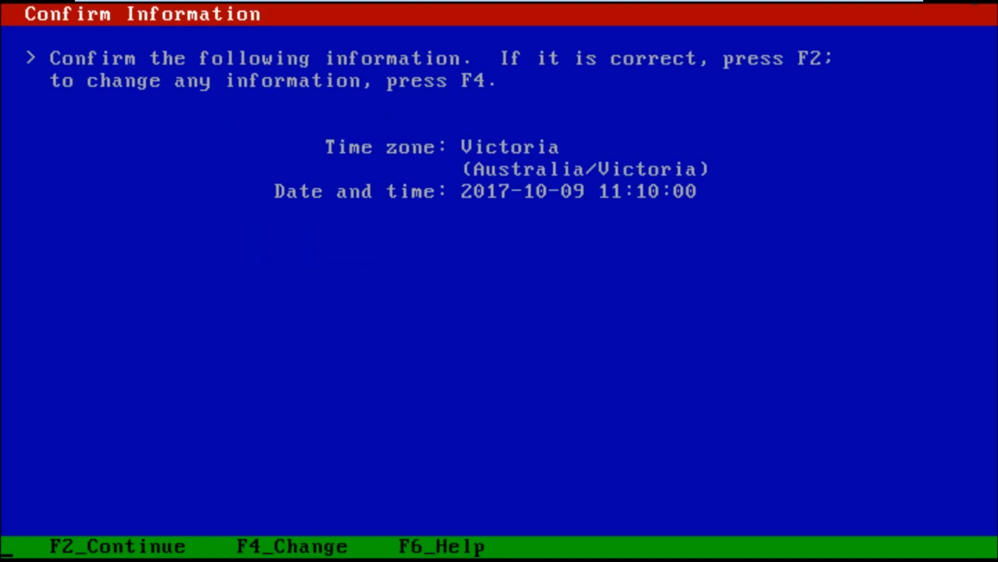
key(F2)
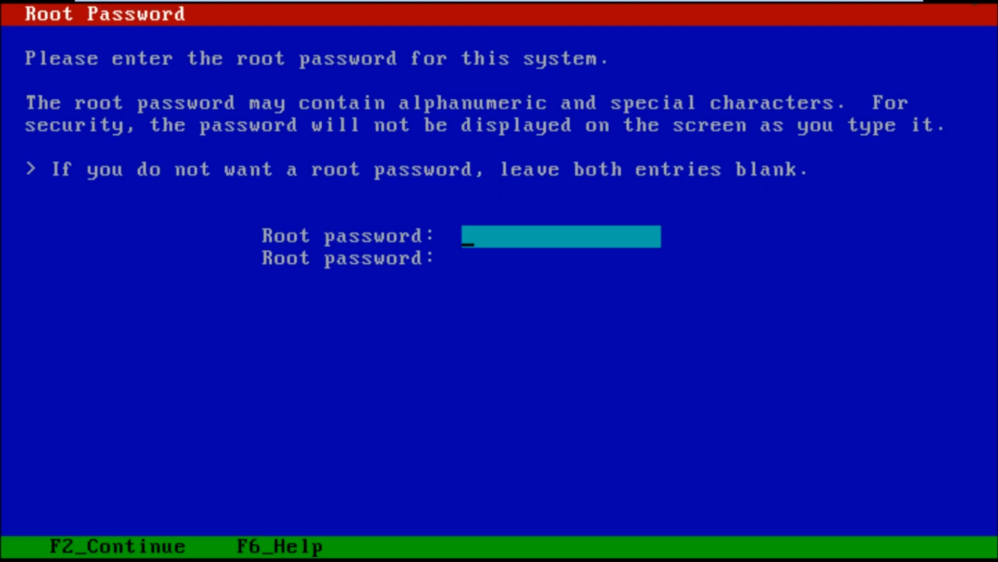
Enter the root password in both password fields, correcting the first entry
text(***)
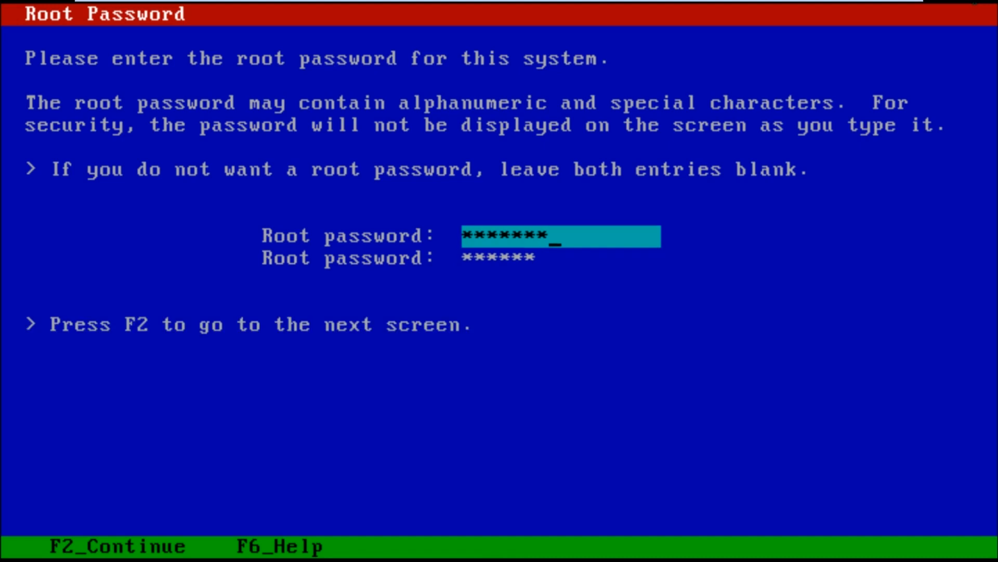
key(Backspace)
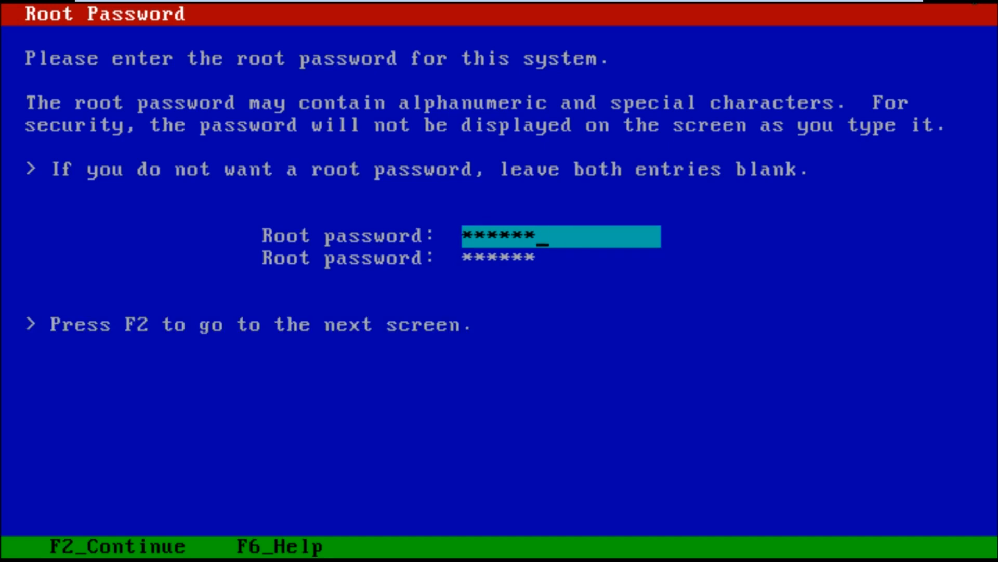
key(BackSpace)
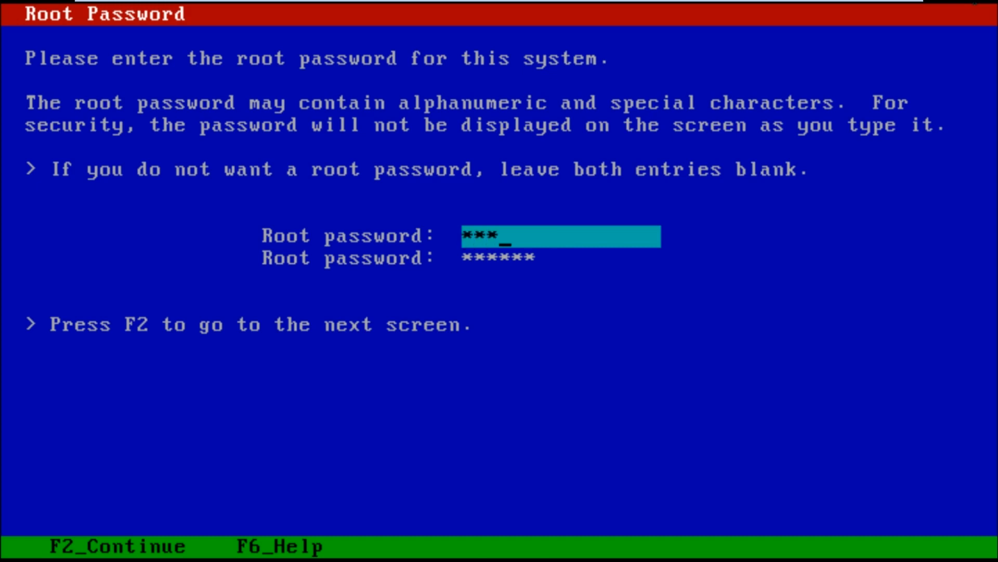
key(Tab)
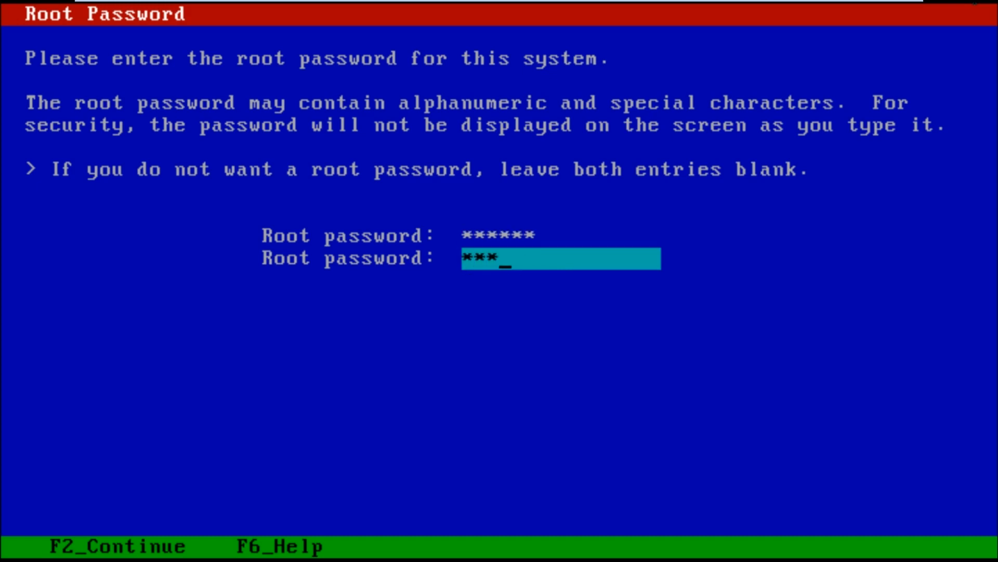
key(F2)
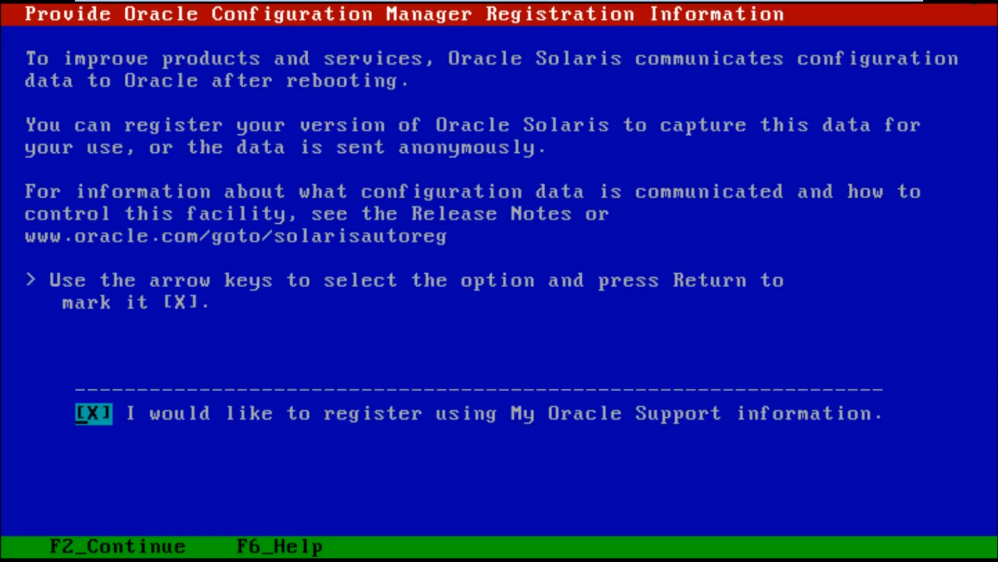
Toggle the My Oracle Support registration checkbox
key(Return)
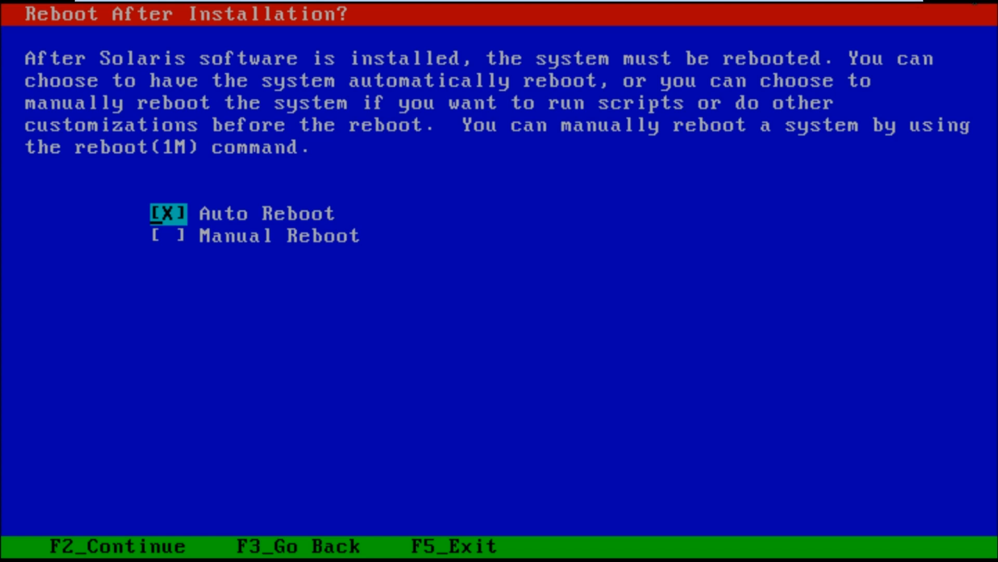
Accept Auto Reboot to reach the CD/DVD eject notice
key(f2)
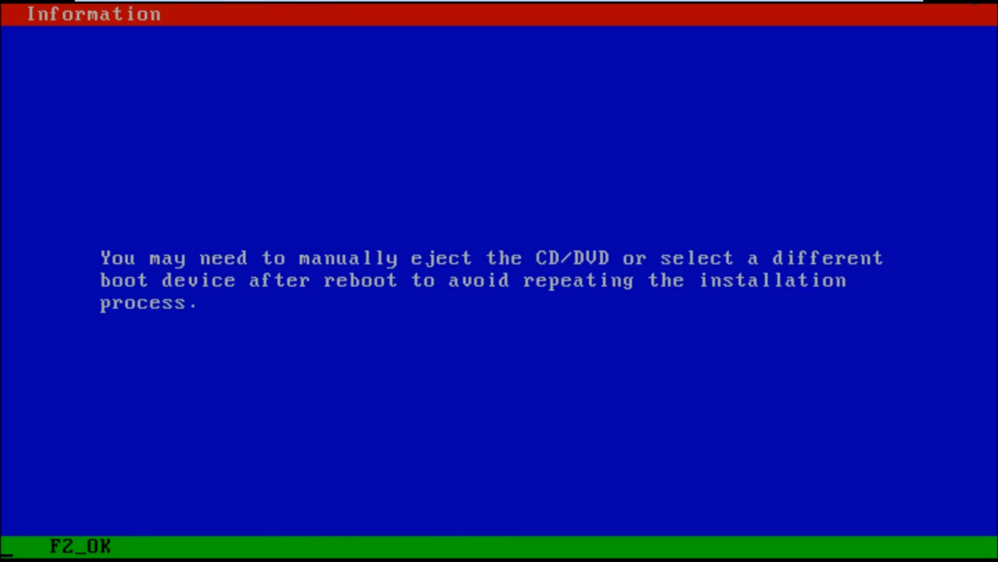
Acknowledge the CD/DVD eject notice and keep CD/DVD as the install media
key(f2)
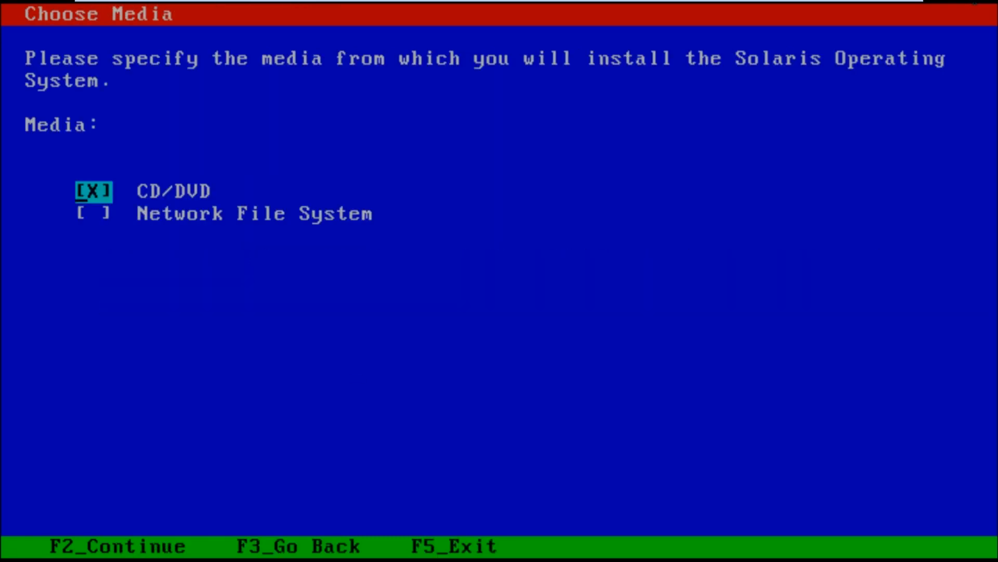
key(f2)
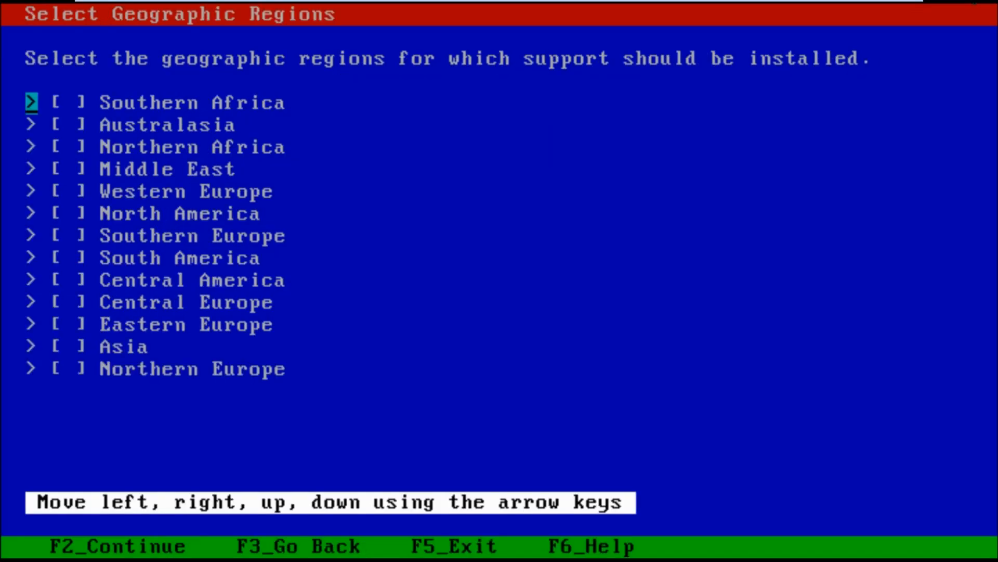
Select Australasia for Australia locale support and keep POSIX C as the system locale
key(Down)
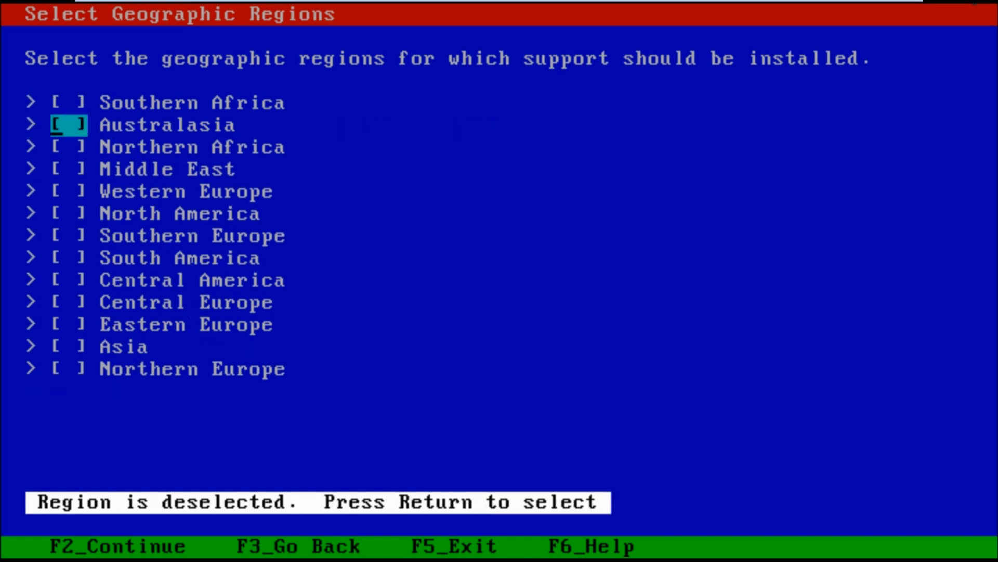
key(Return)
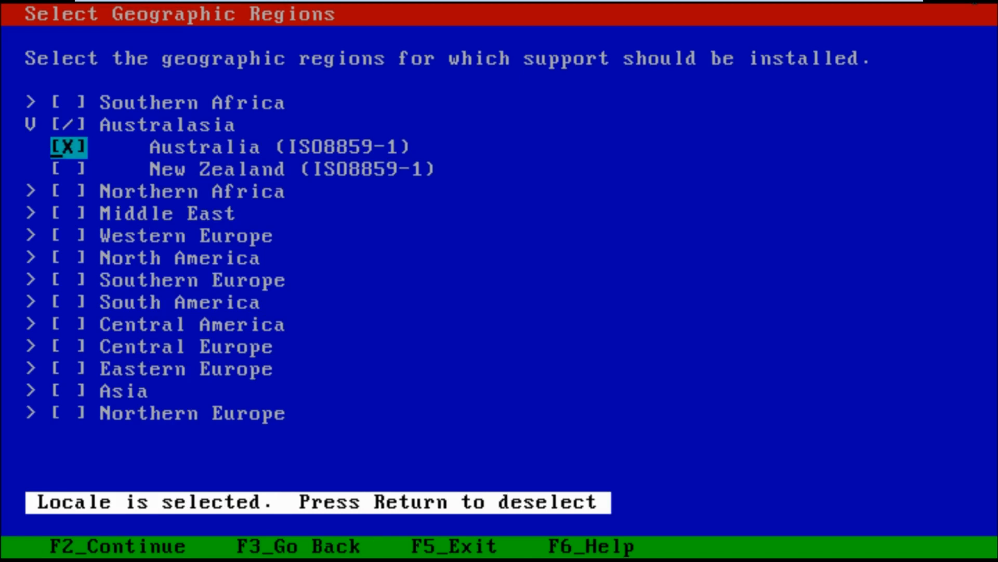
key(F2)
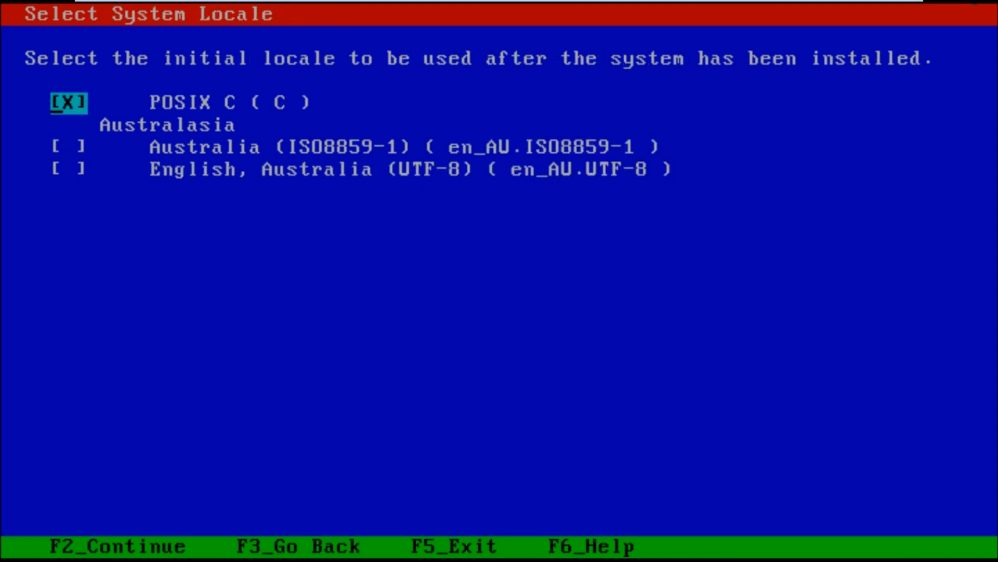
key(f2)
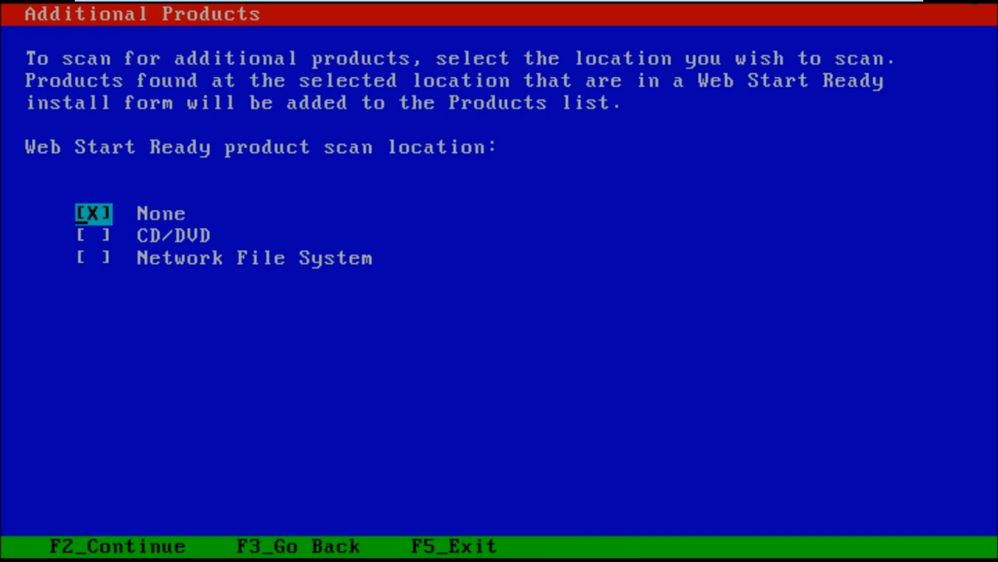
Choose no additional products, a ZFS root filesystem, and the Entire Distribution software group
key(f2)
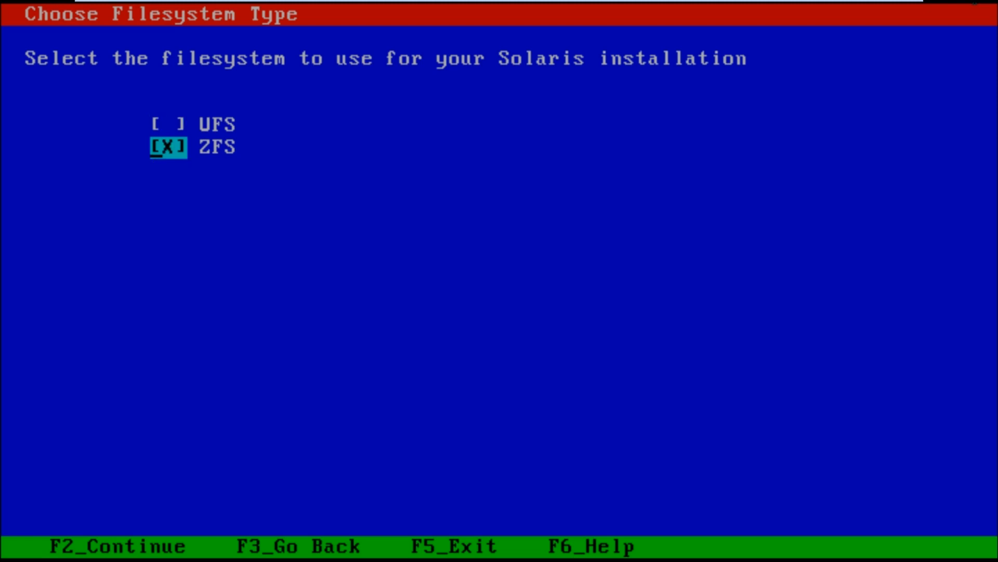
key(f2)
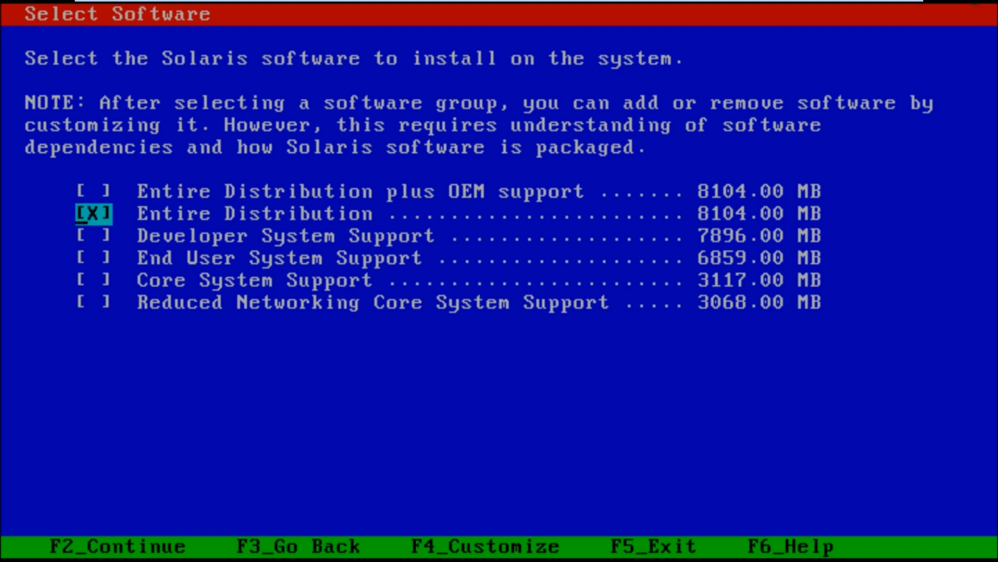
key(f2)
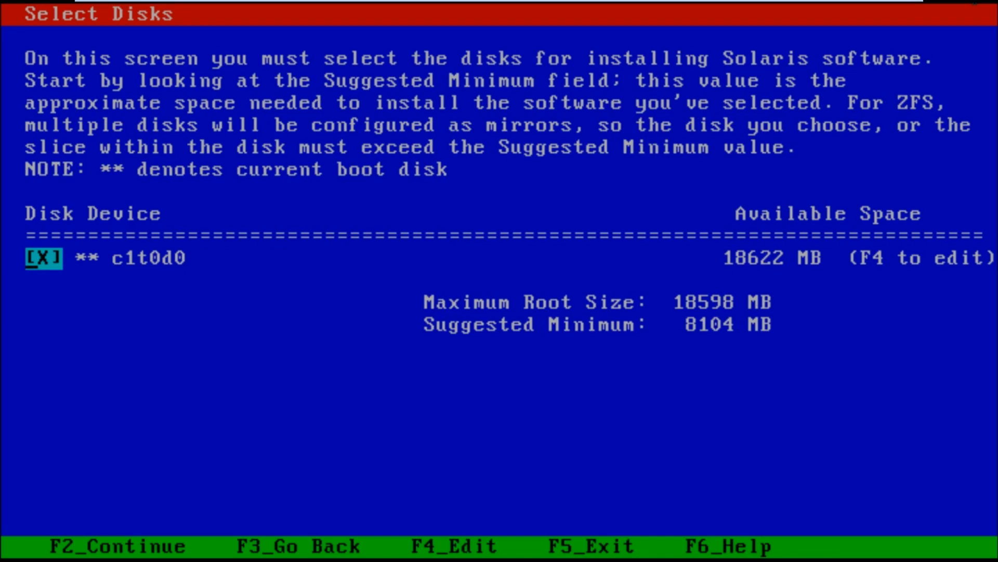
Use disk c1t0d0 with default rpool ZFS settings and skip remote file system mounts
key(f2)
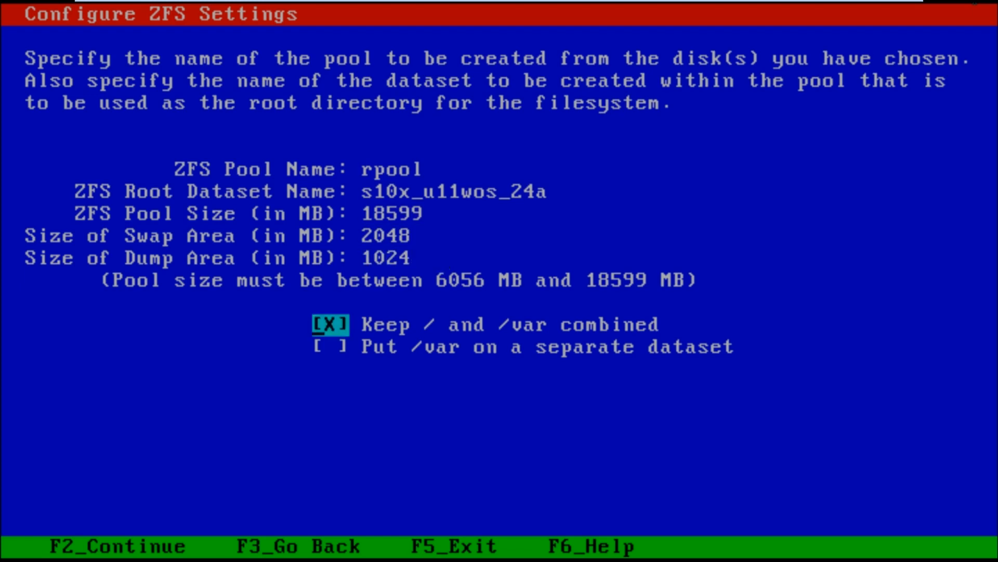
key(f2)
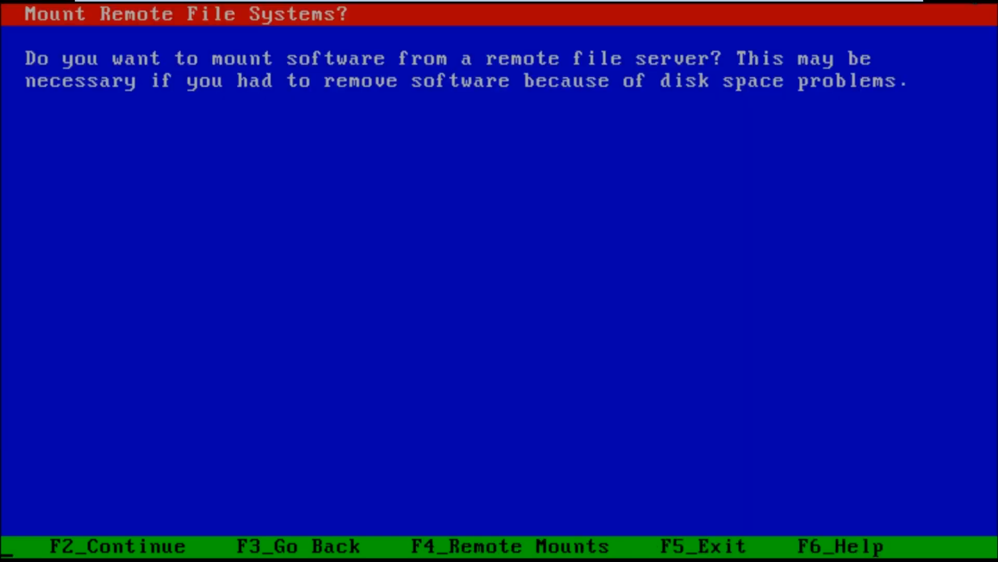
key(f2)
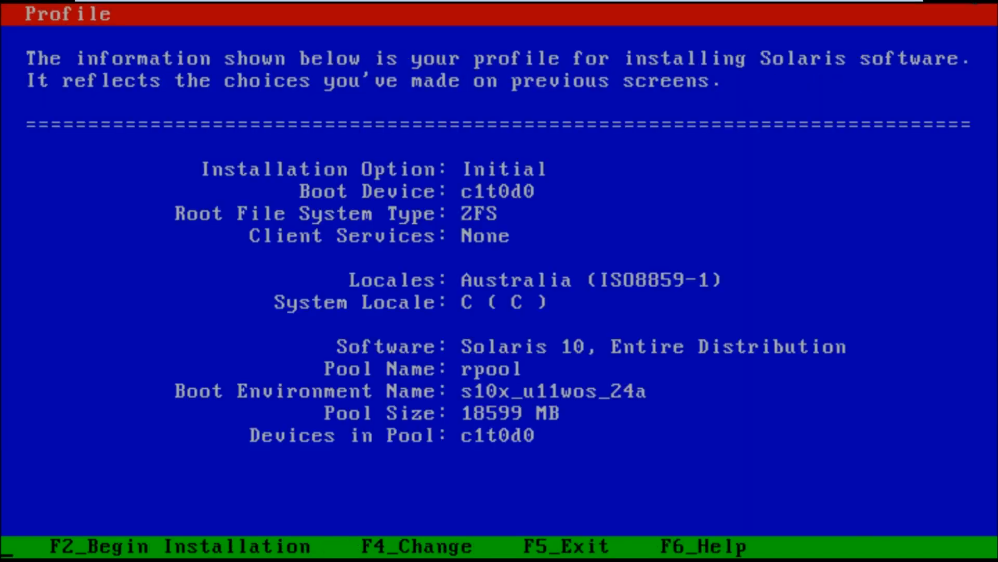
Begin installing Solaris from the confirmed installation profile
key(f2)
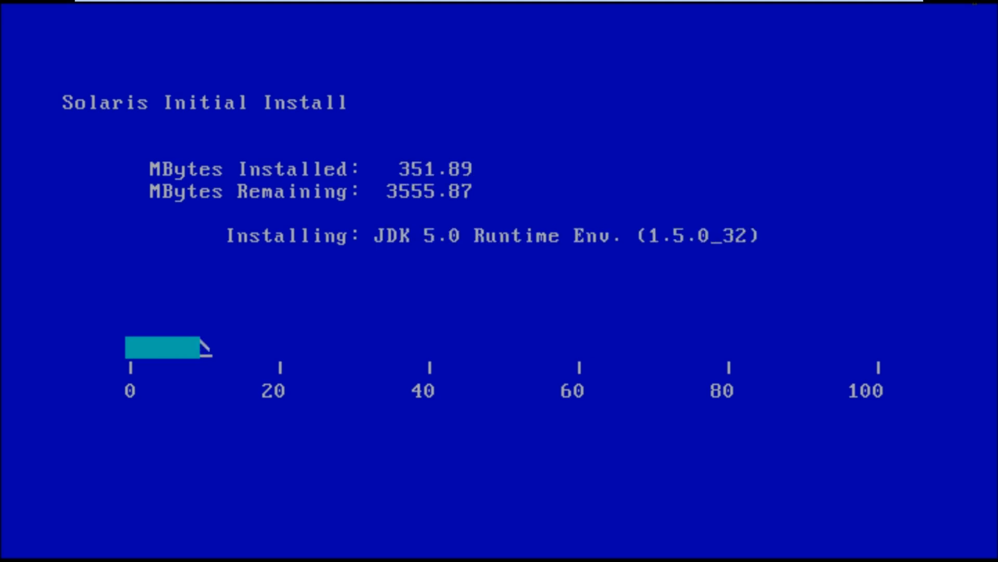
mouse_move(375, 265)
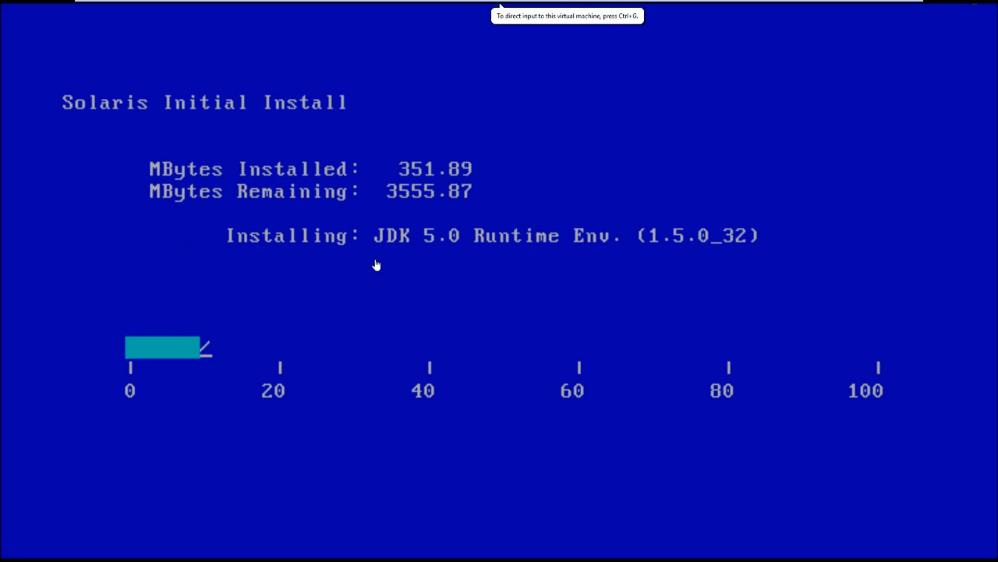
mouse_move(674, 239)
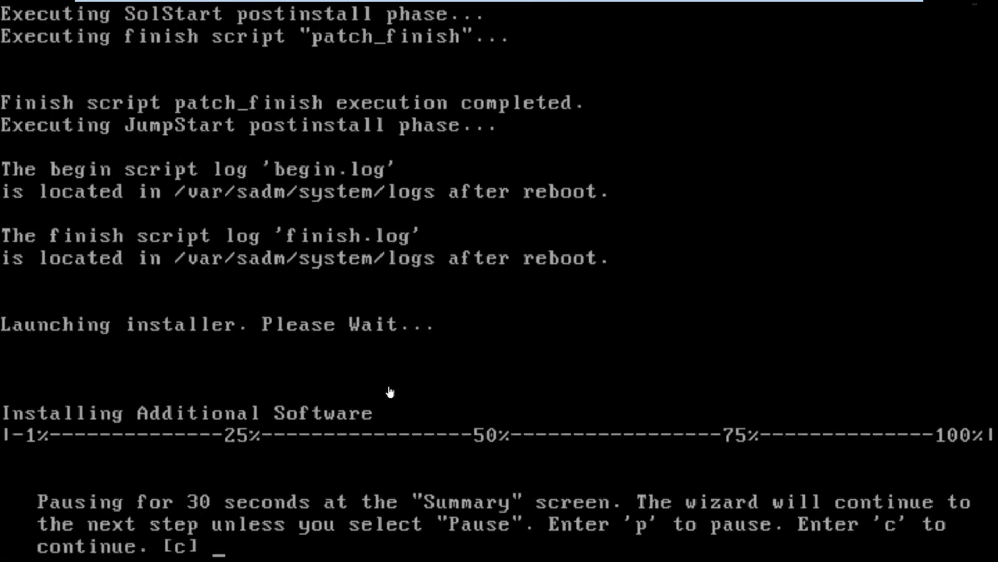
mouse_move(343, 191)
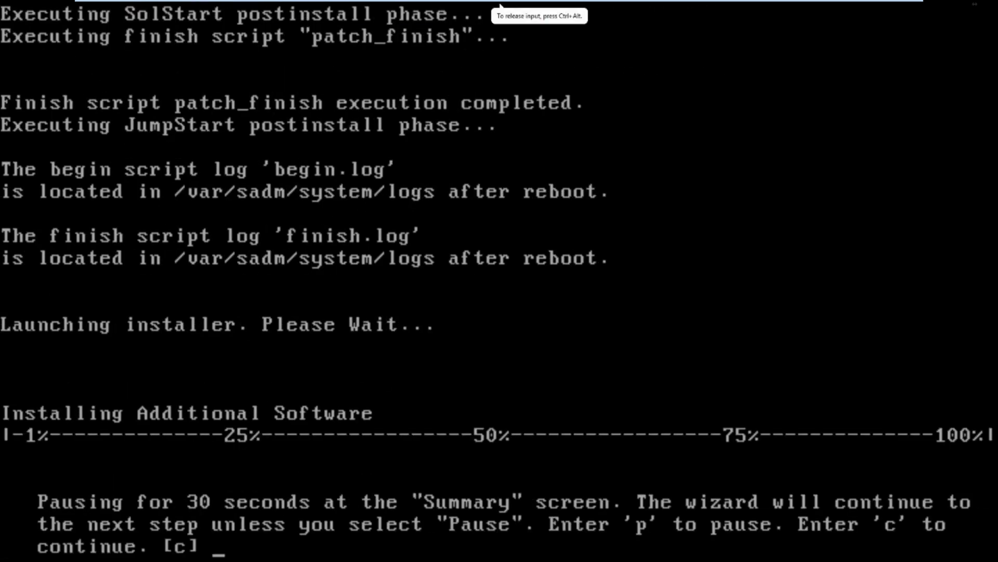
text(c)
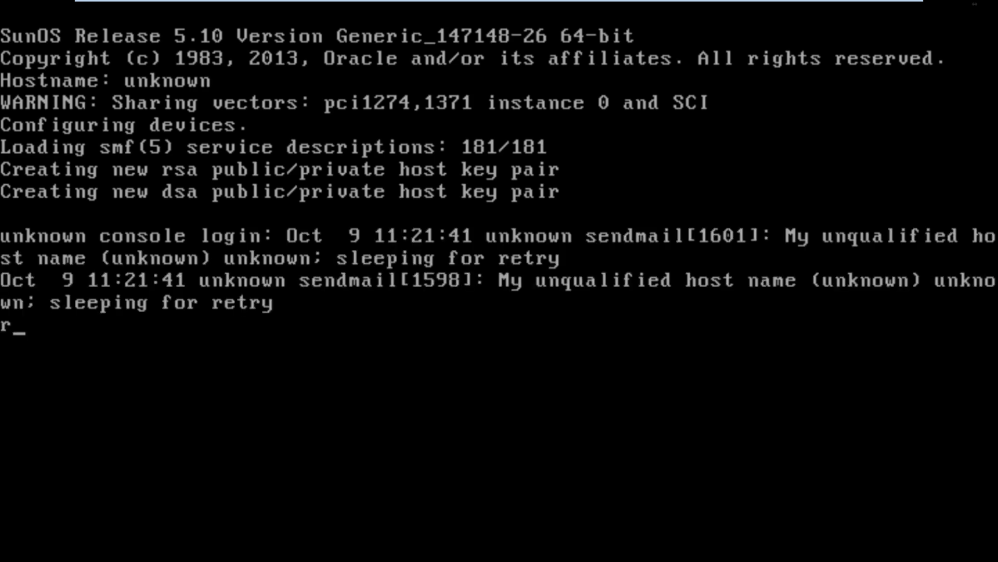
Log in as root and list the top-level directories and the contents of /etc
text(oot)
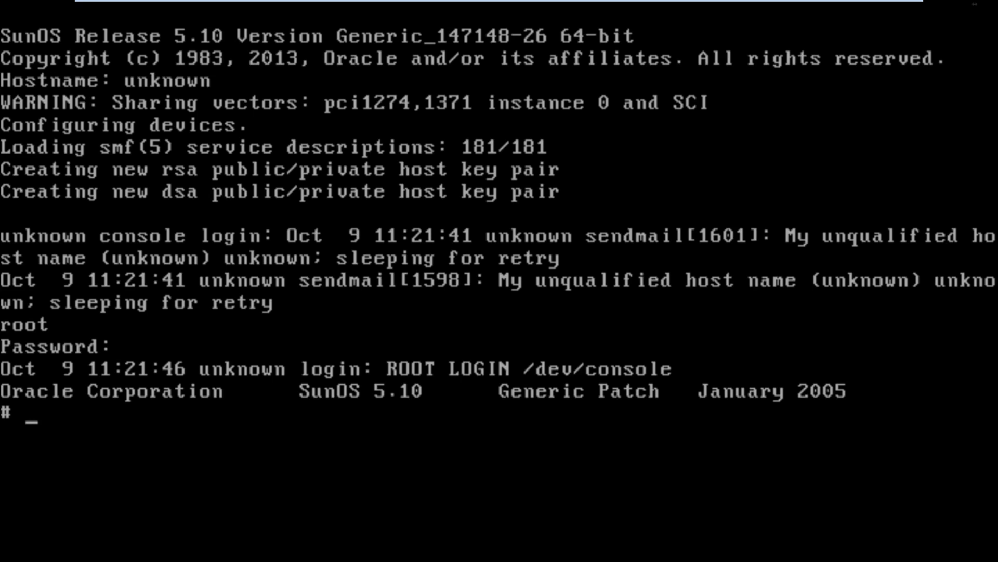
text(ls)
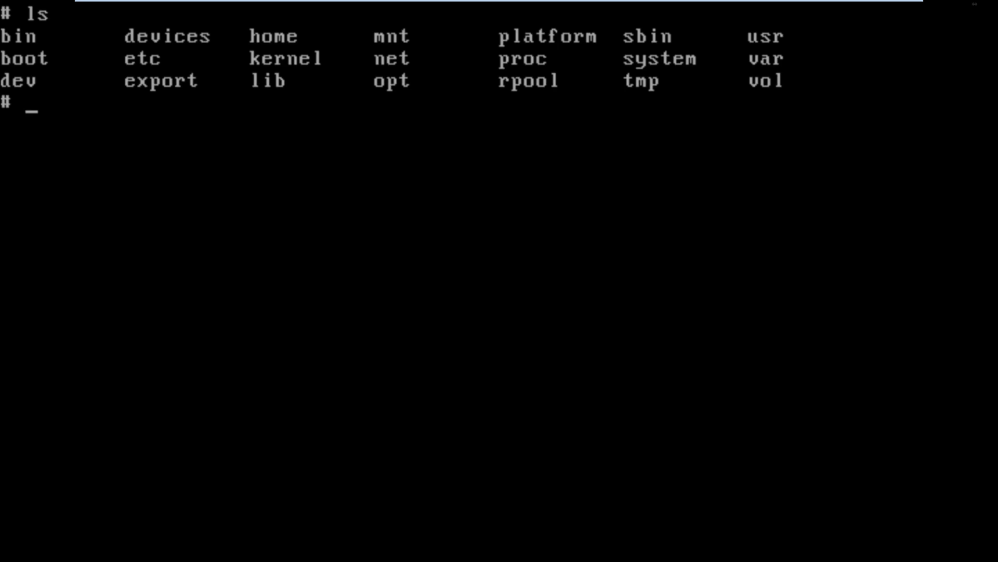
text(cd etc)
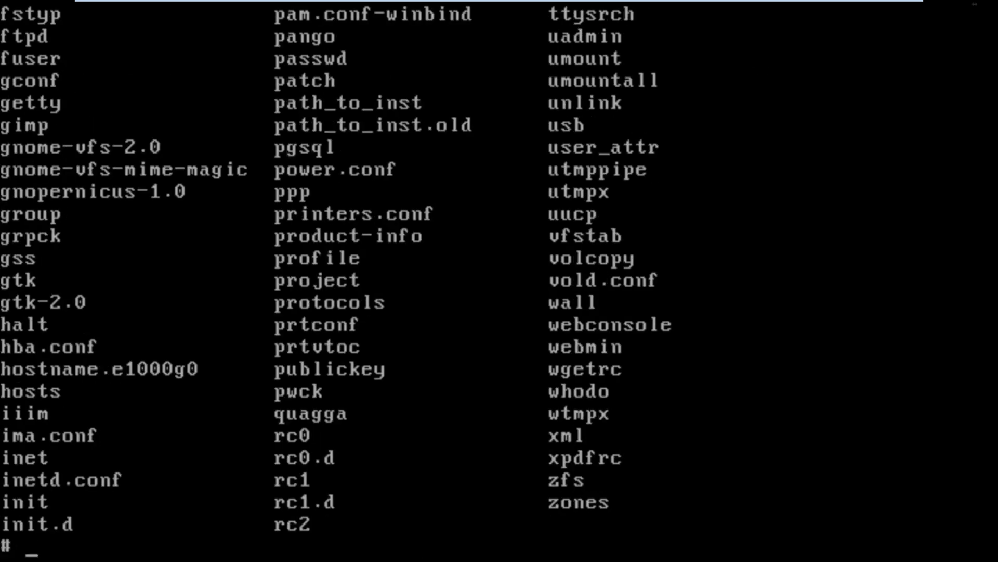
text(cd ho)
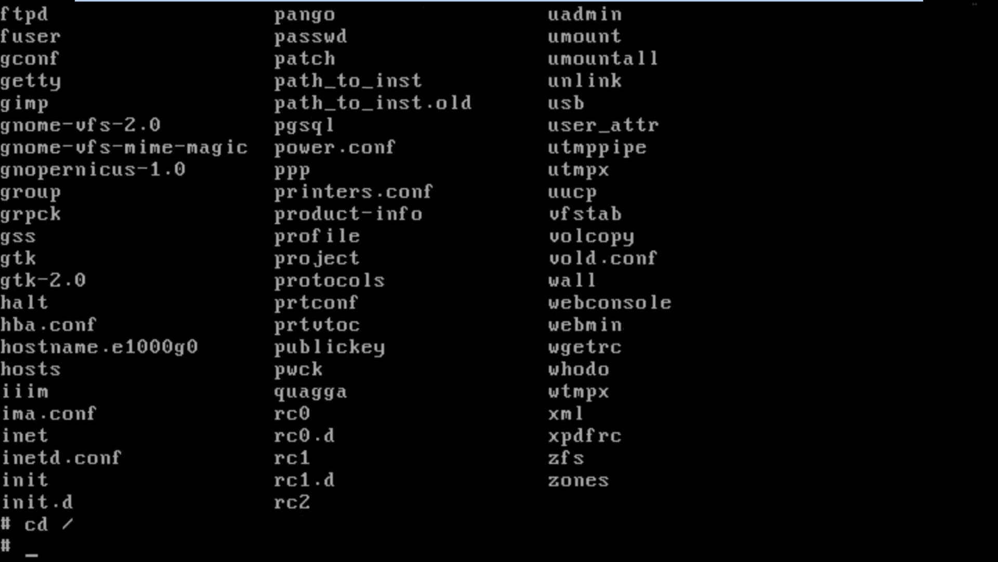
List /, look inside the empty /mnt and /home, return to /, and try clearing the screen
text(ls)
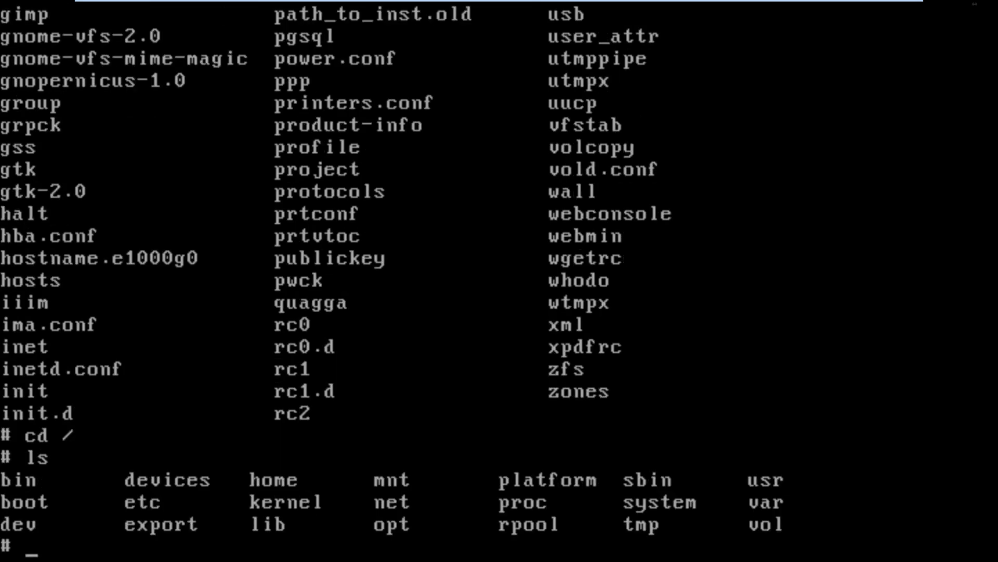
text(cd mnt)
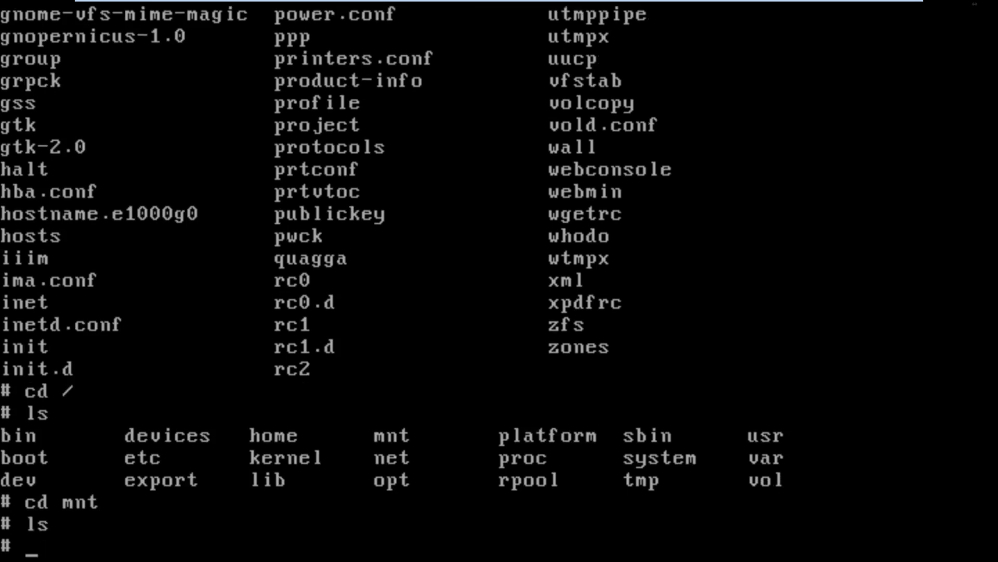
text(d^Hcd^H^H^H^H^H^H^H)
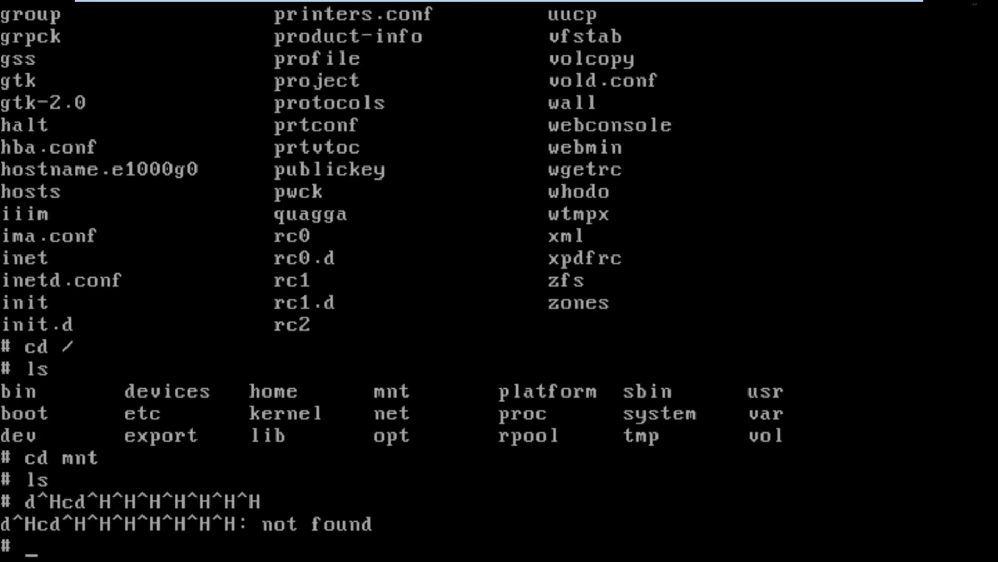
text(cd /home)
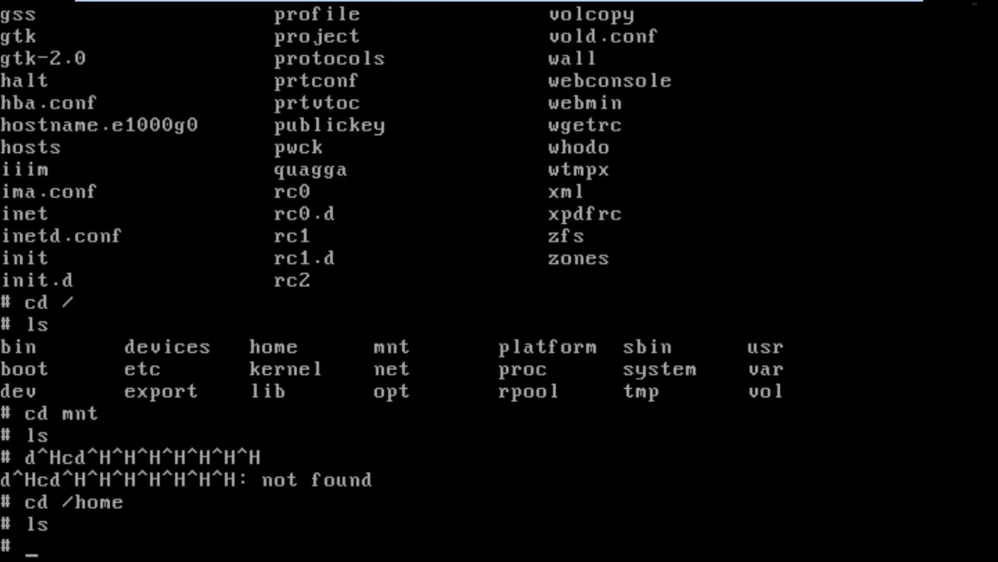
text(cd /)
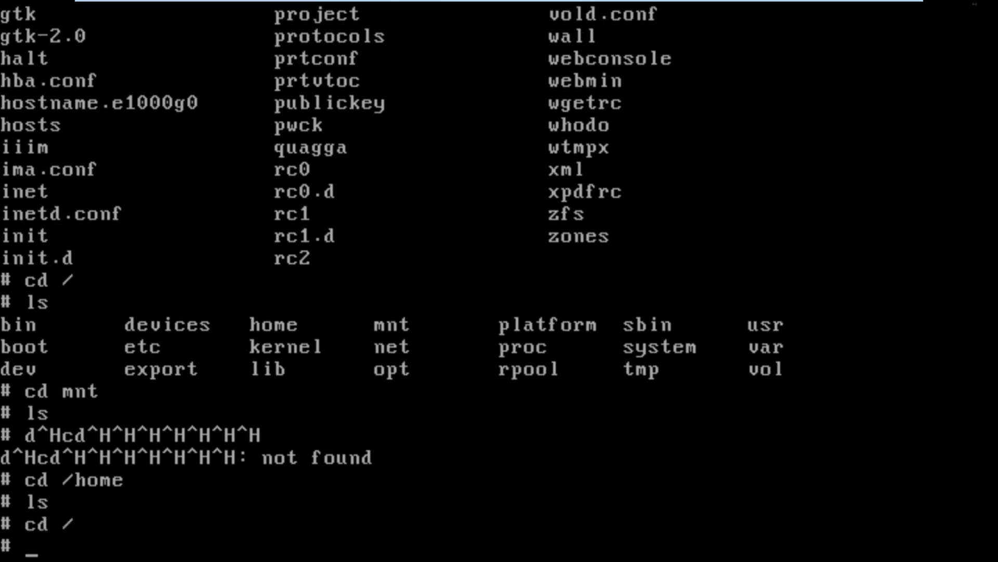
text(clerar)
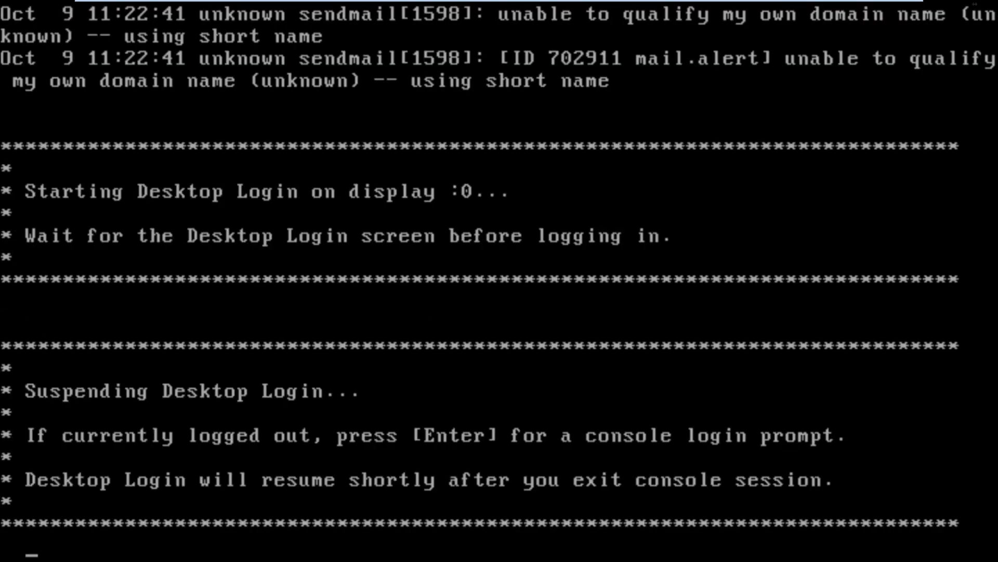
Get a fresh root prompt after the Desktop Login notices and start typing exit
key(Escape)
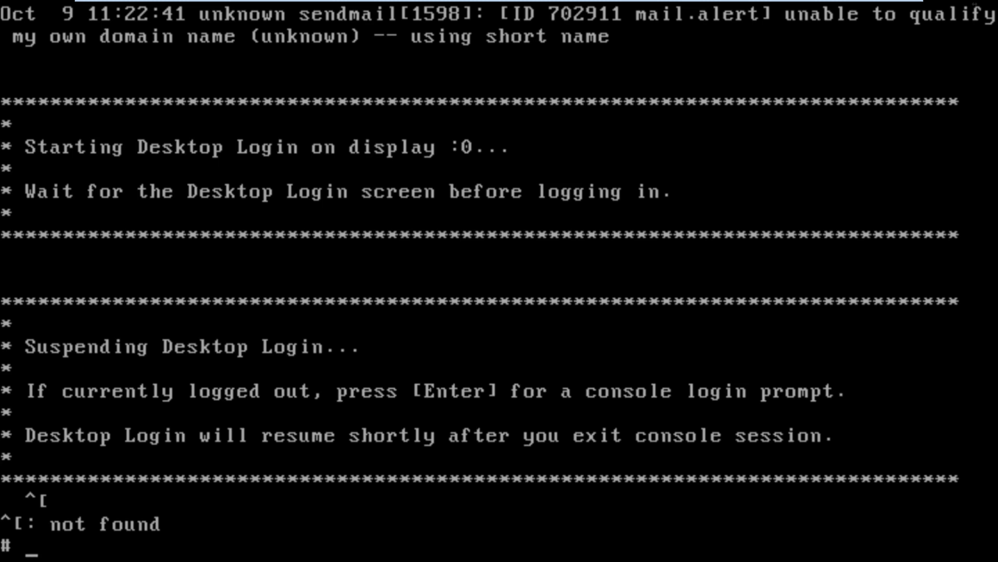
text(exi)
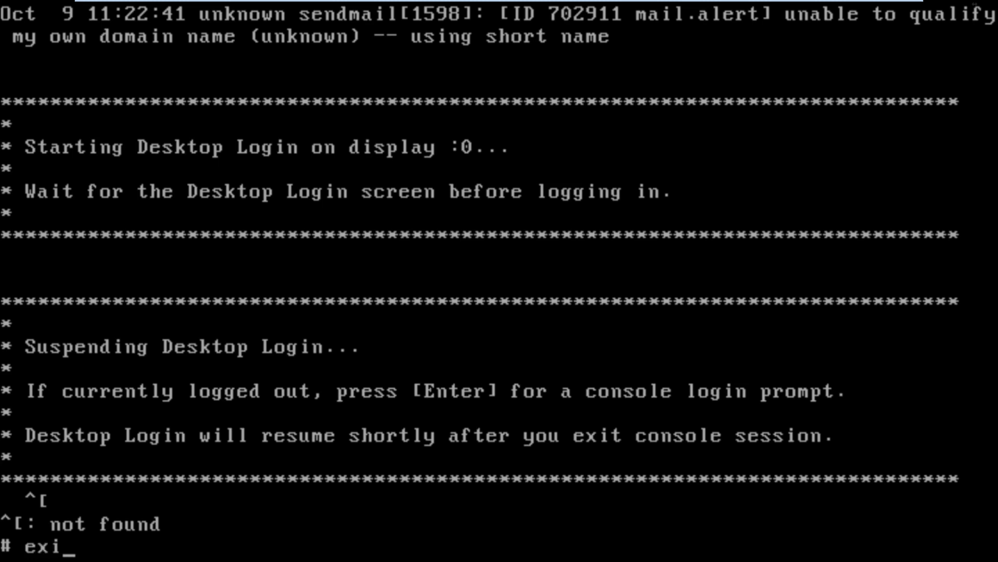